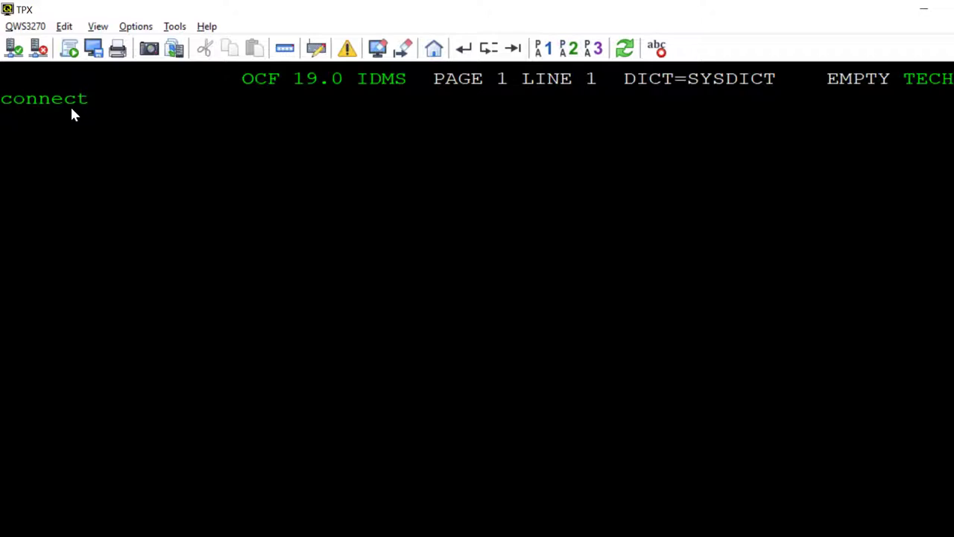
Step: Connect to sysdict and create schema empschmv for network schema appldict.empschm version 100, dbname empdemo
text(to sysdict;)
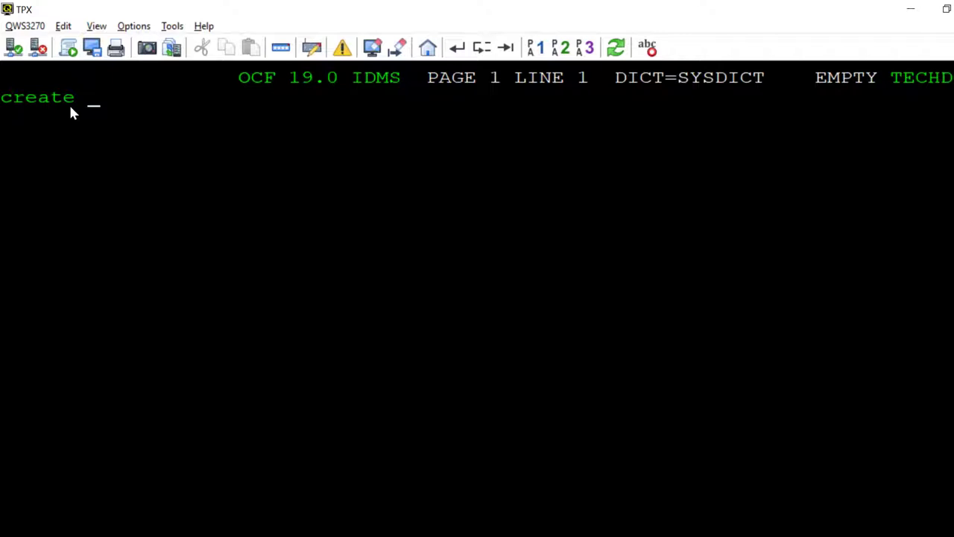
text(schema empschmv for network)
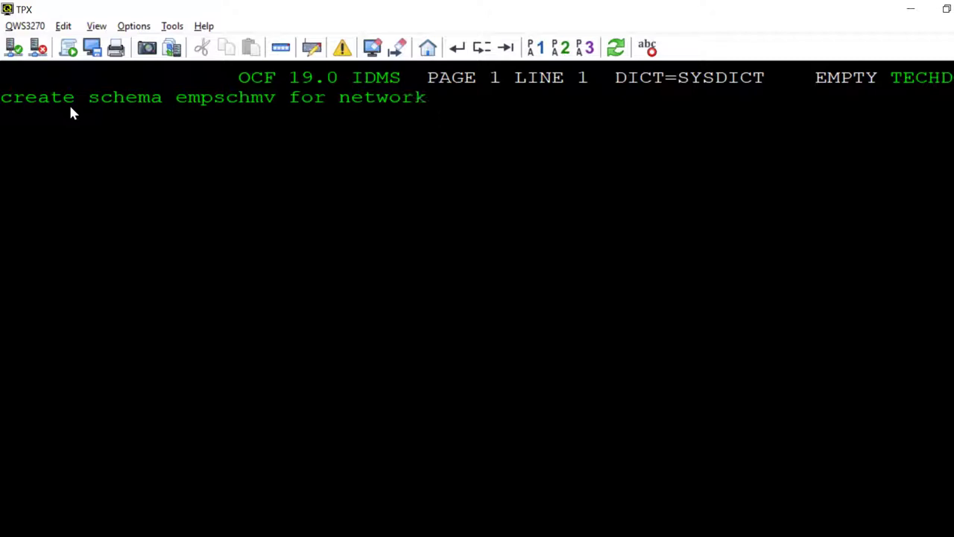
text(schema appldict.empschm)
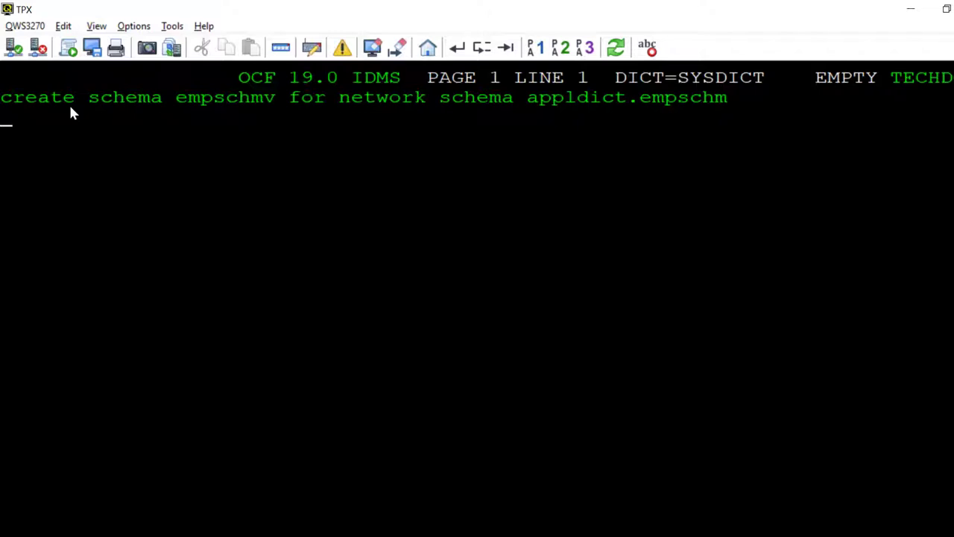
text(version 100 dbname empdemo wit)
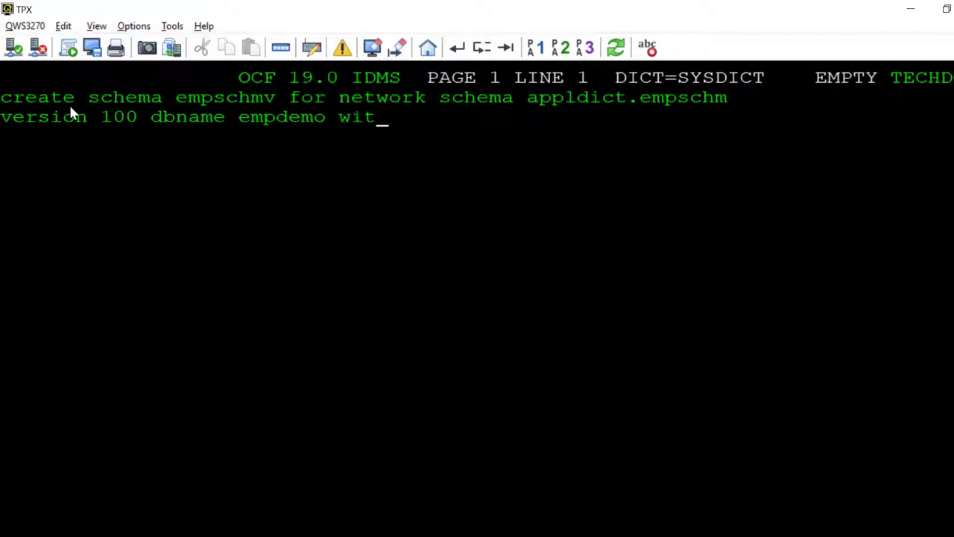
key(Enter)
text(w)
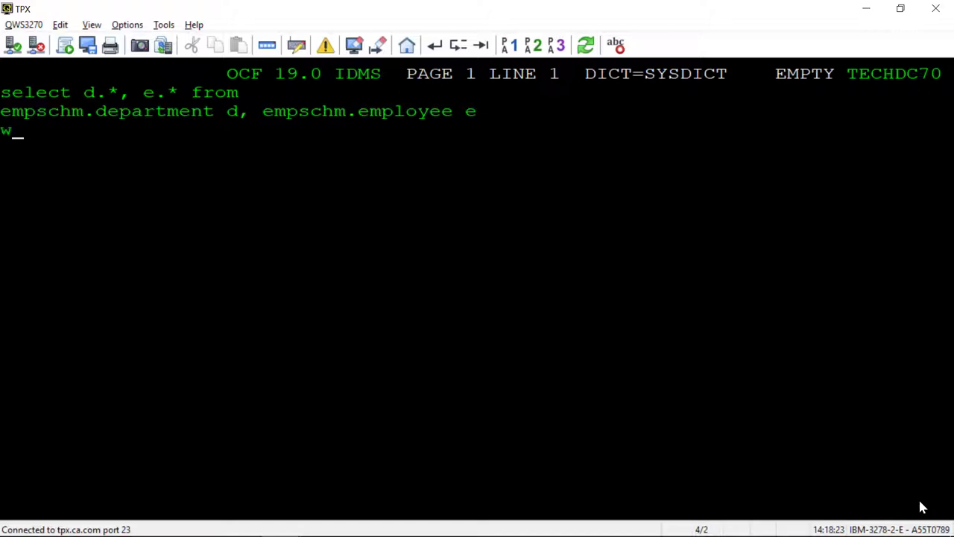
Step: Run the department-employee join on the "dept-employee" set
text(here "dept-employee";)
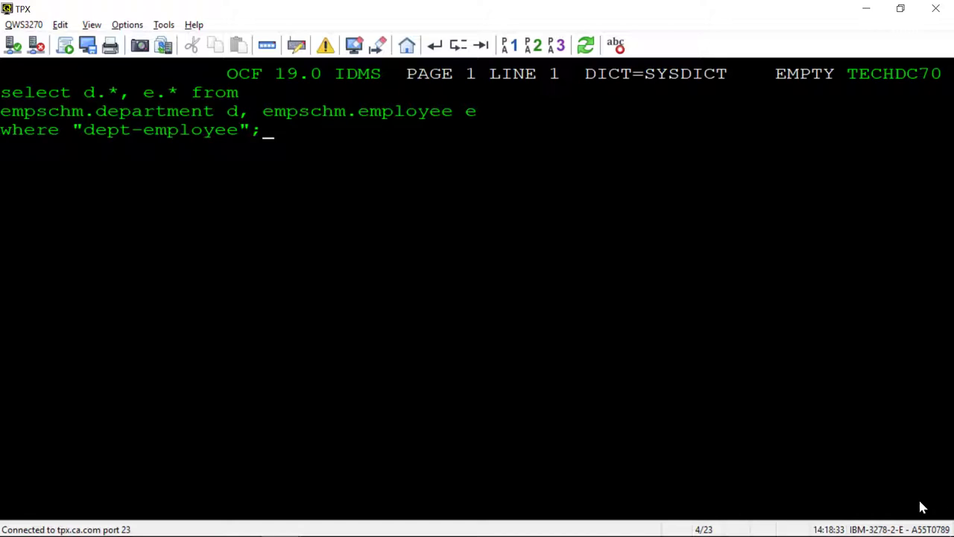
key(Enter)
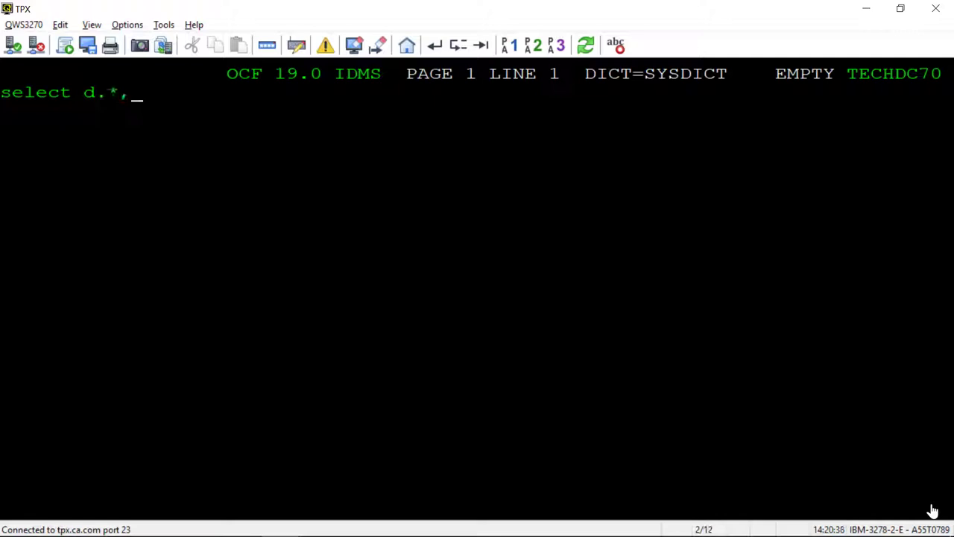
Step: Start a query selecting d.* and e.* from empschmv.department d and empschmv tables
text(e.* from empschmv.department d, empschmv.)
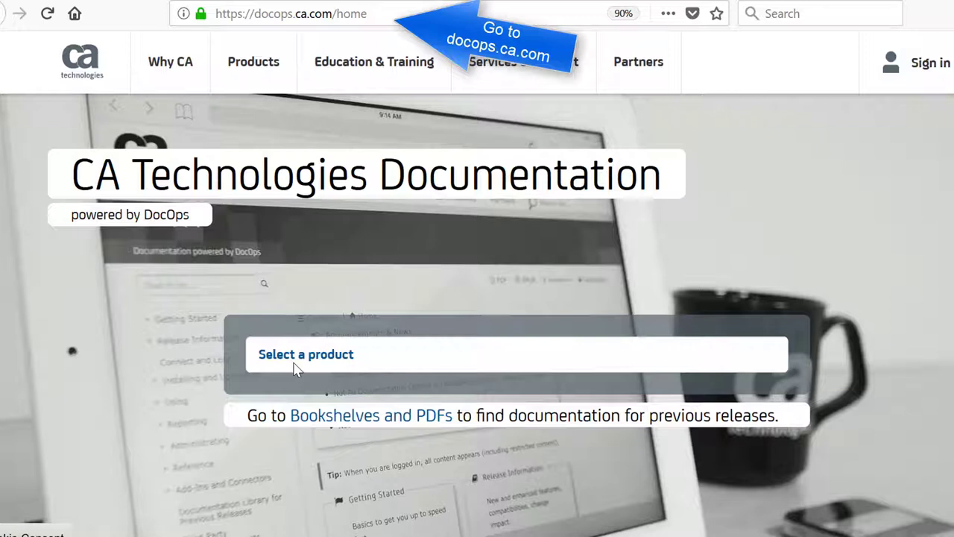
Step: Search docops.ca.com products for 'idms'
text(idms)
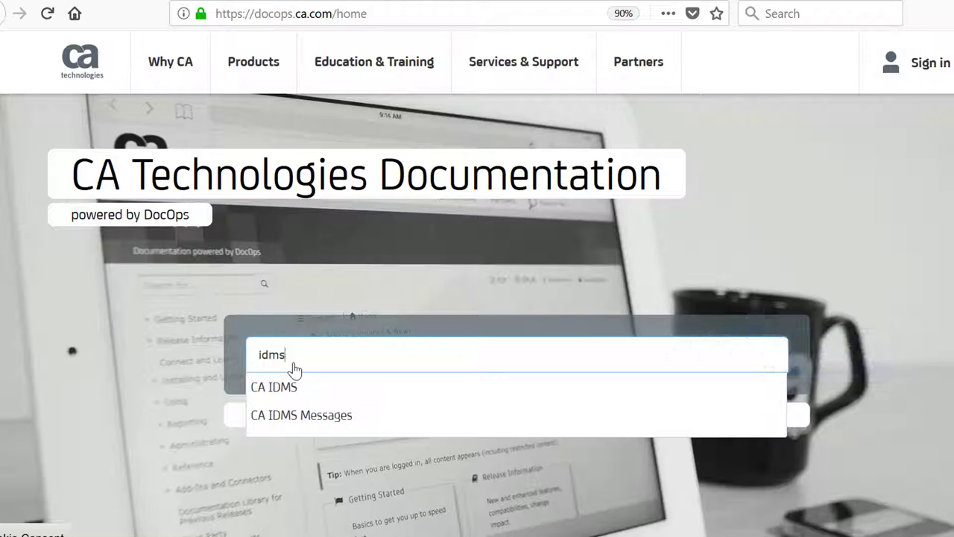